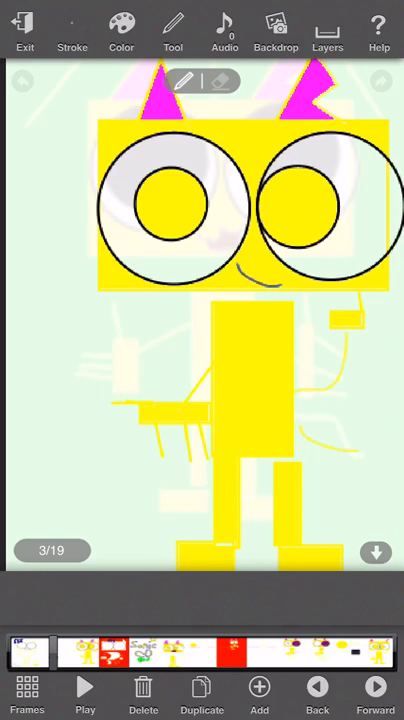
# Step: Step forward past the Sonic CD title card to frame 8, the startled yellow cat
pyautogui.click(375, 686)
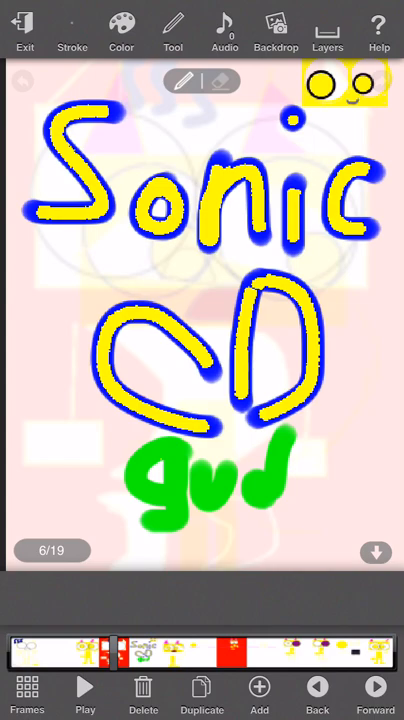
pyautogui.click(375, 695)
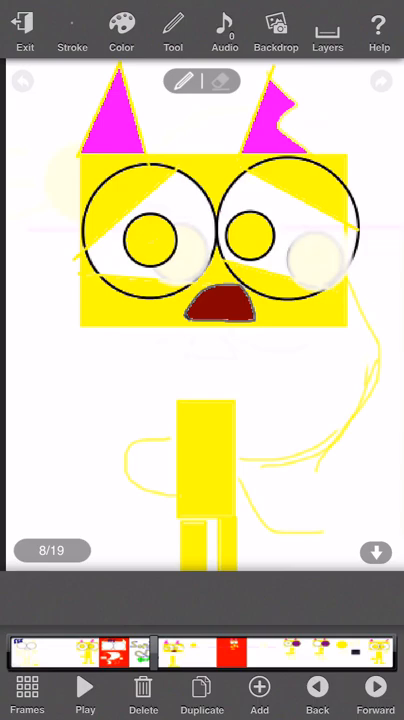
# Step: Step forward through frames 9 and 10 to frame 13, the grey concentric circles
pyautogui.click(376, 687)
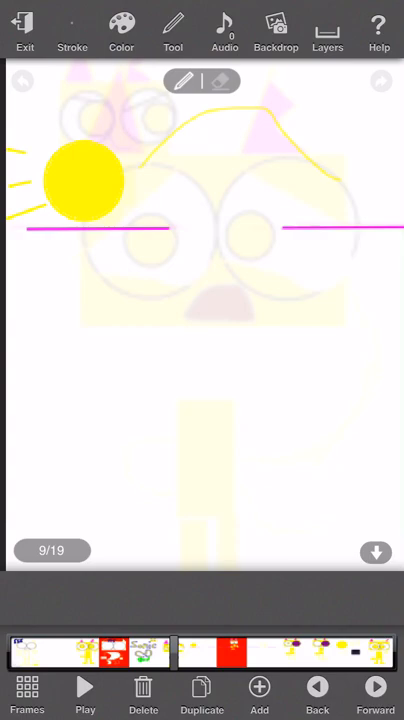
pyautogui.click(375, 690)
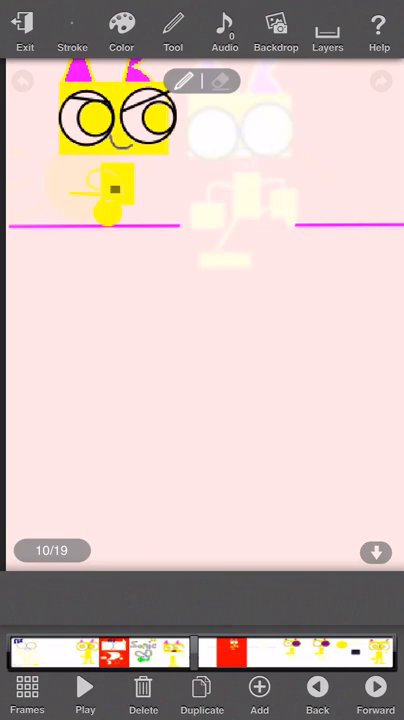
pyautogui.click(376, 695)
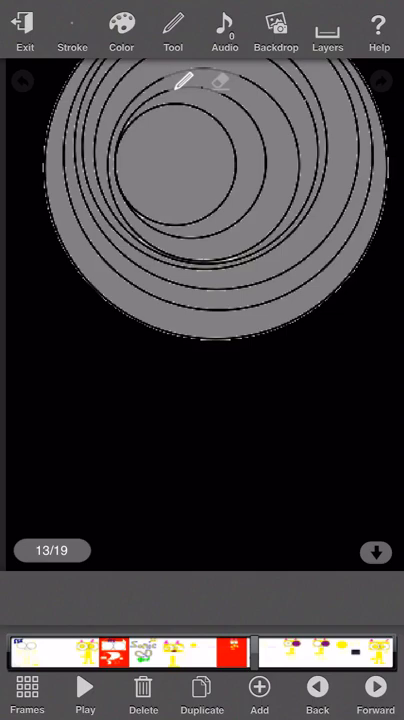
# Step: Step forward past frame 15 to frame 17 with the sun and Eggman picture
pyautogui.click(375, 694)
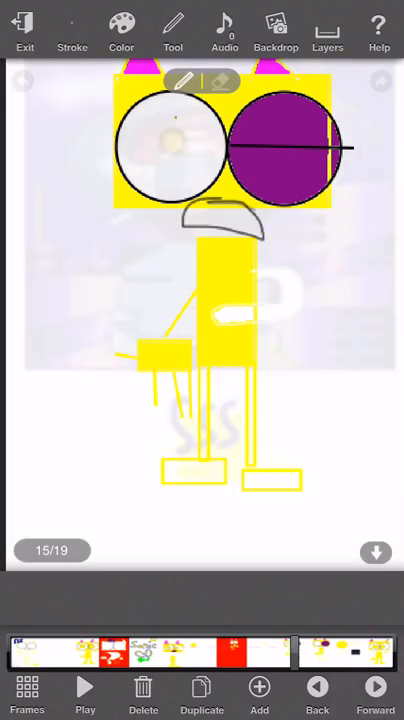
pyautogui.click(375, 697)
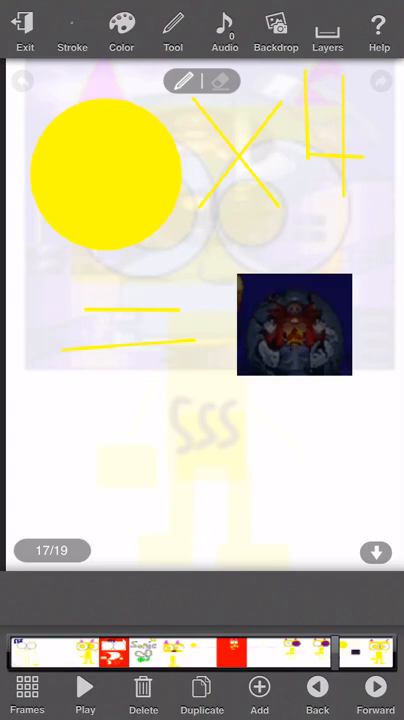
# Step: Advance to frame 18 and decline the Express Version upgrade popup with No thanks
pyautogui.click(375, 693)
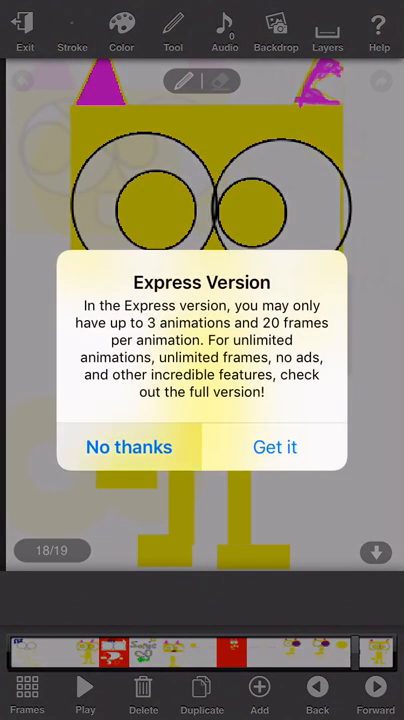
pyautogui.click(128, 446)
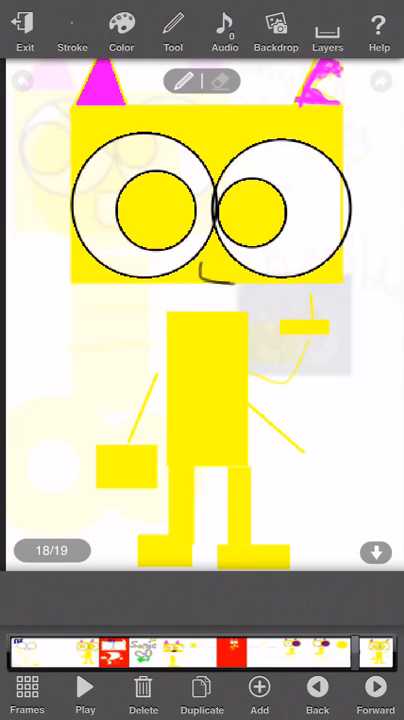